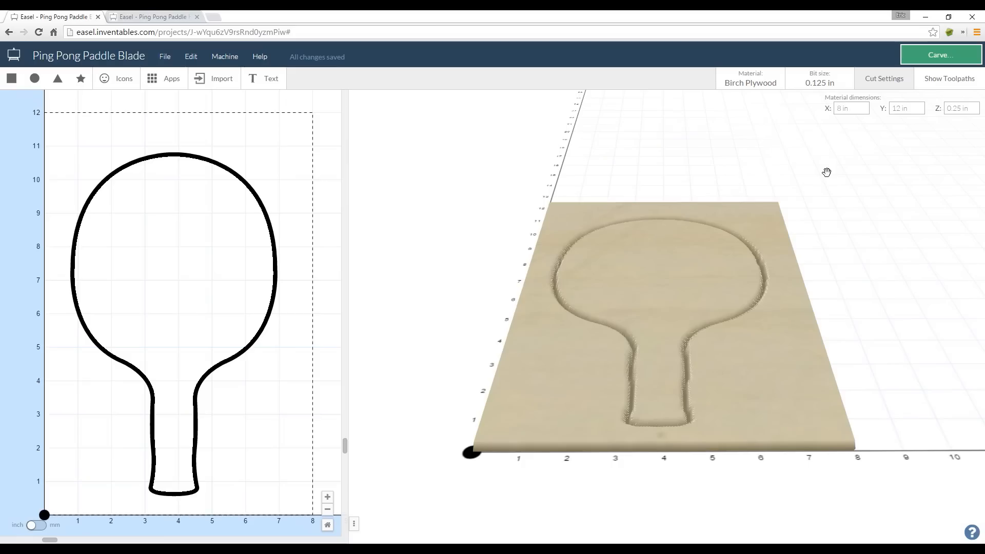
Step: Keep Birch Plywood as the blade project's stock material
{"action": "left_click", "coordinate": [749, 79]}
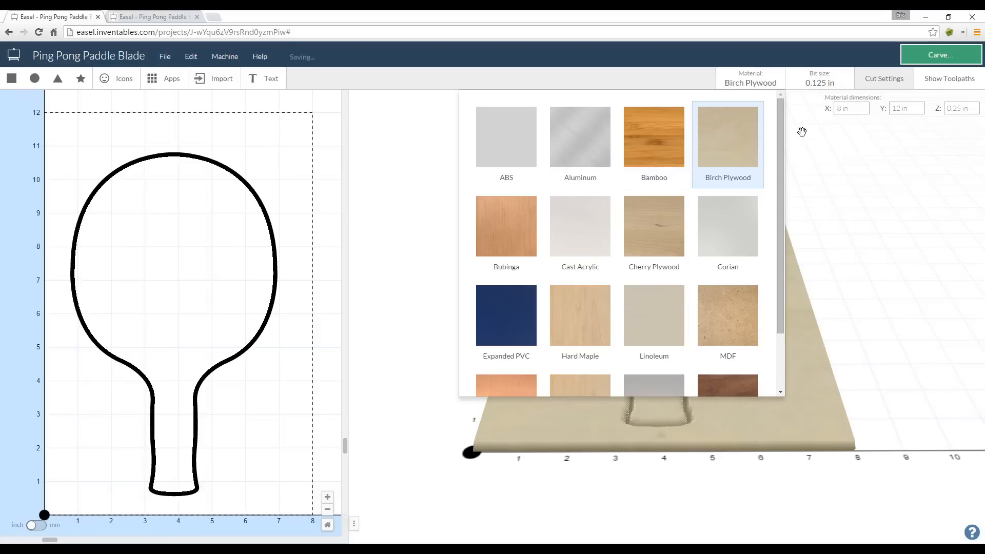
{"action": "left_click", "coordinate": [726, 136]}
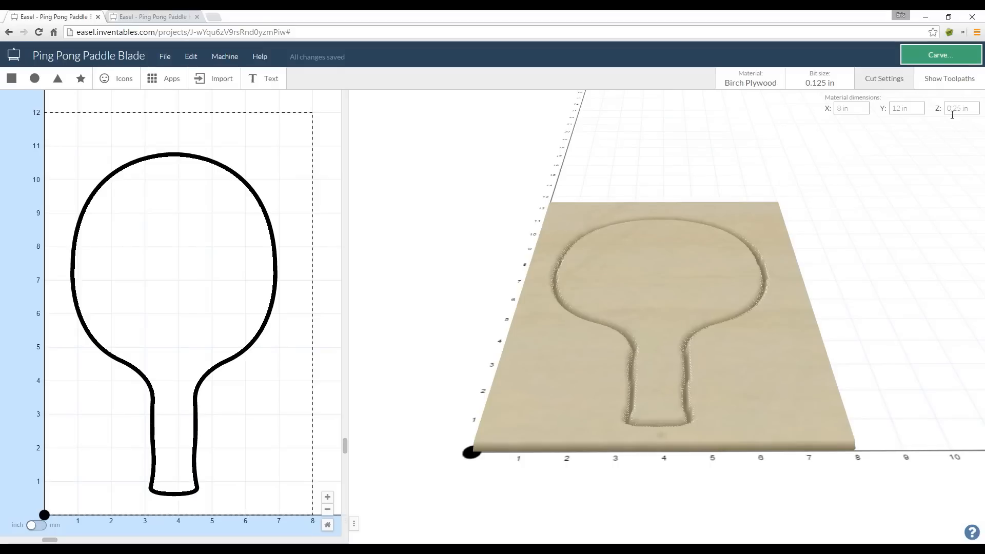
{"action": "mouse_move", "coordinate": [955, 119]}
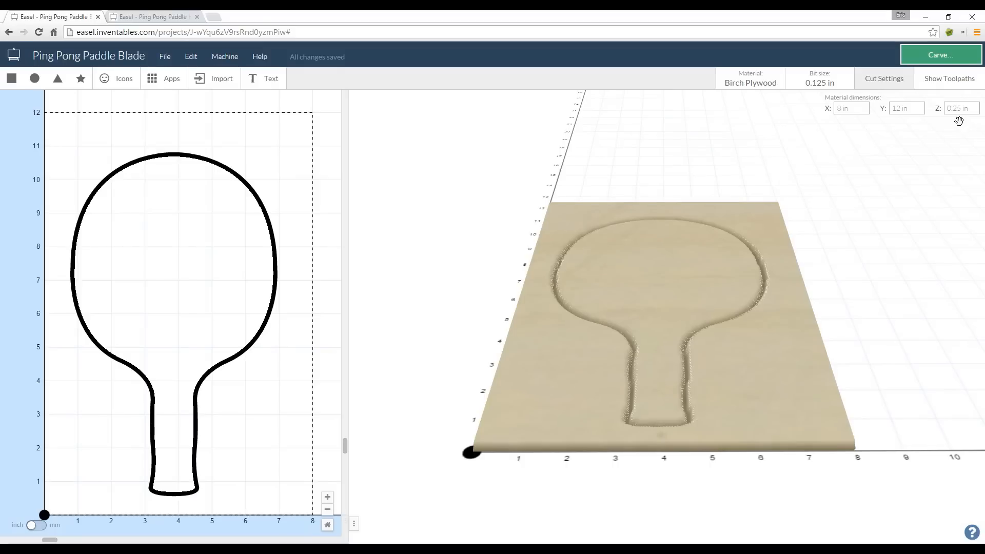
{"action": "left_click", "coordinate": [818, 82]}
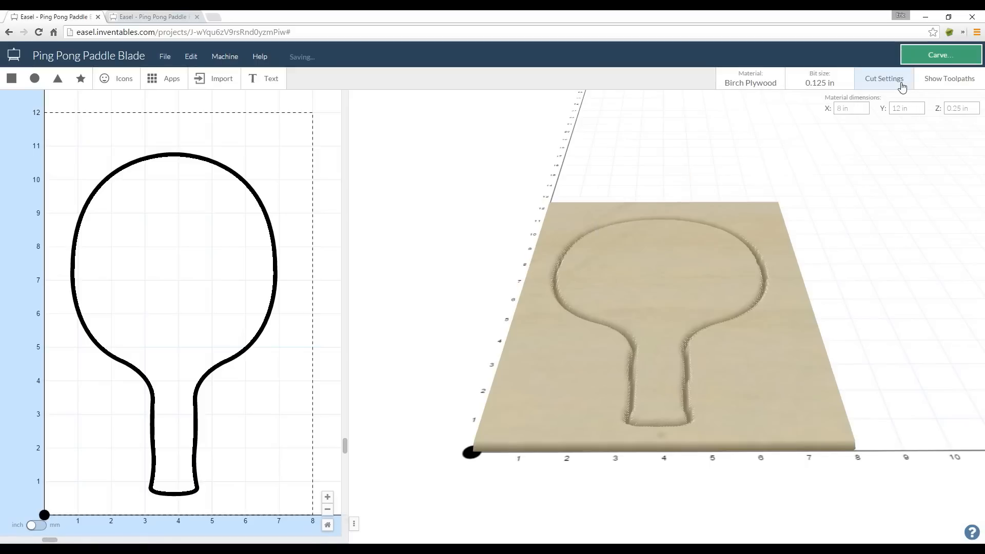
Step: Try custom feed rate and depth, then revert to the recommended cut settings
{"action": "left_click", "coordinate": [883, 78]}
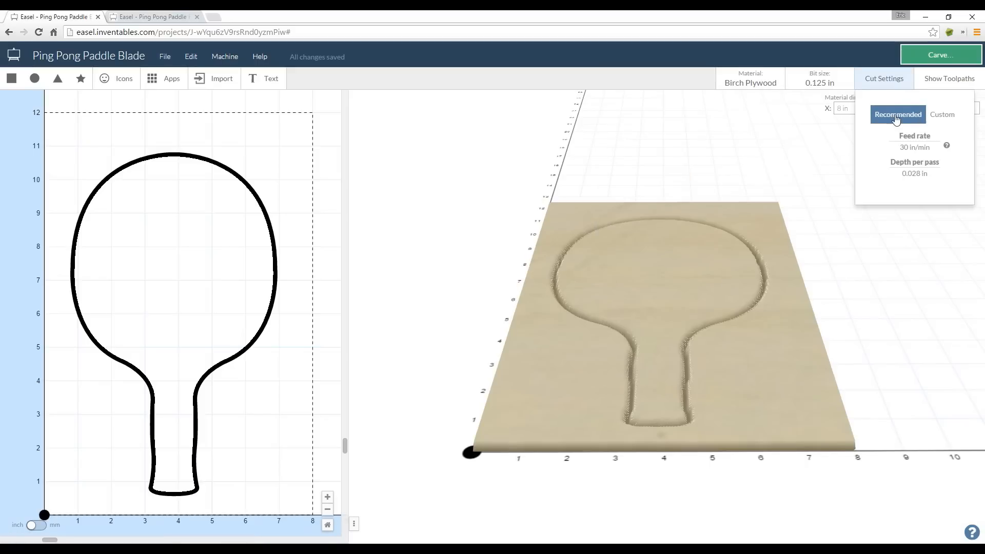
{"action": "left_click", "coordinate": [941, 114]}
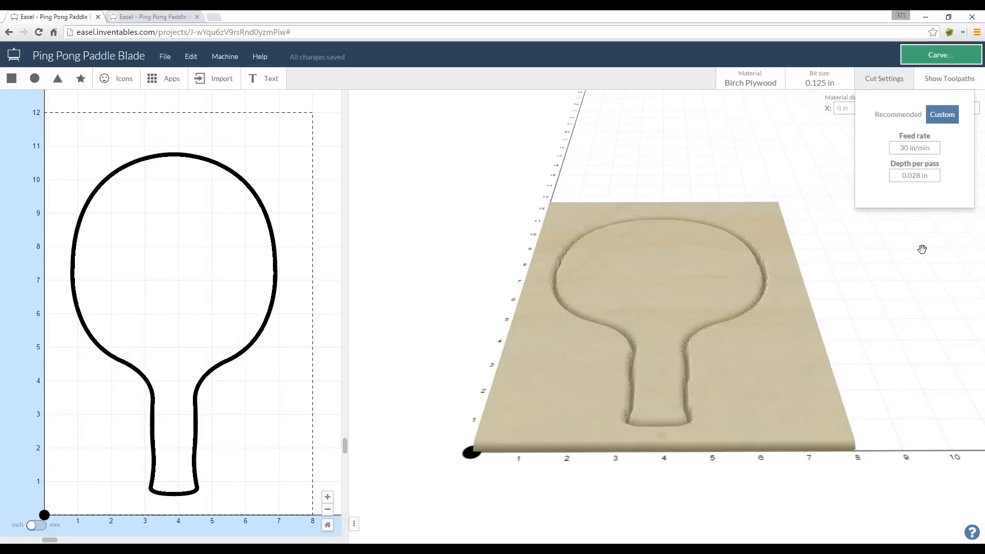
{"action": "mouse_move", "coordinate": [921, 253]}
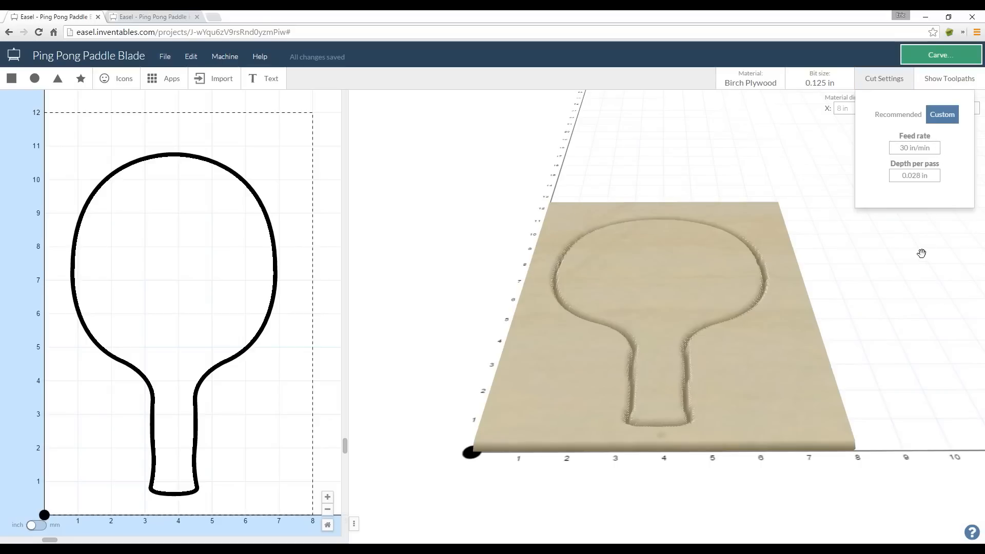
{"action": "left_click", "coordinate": [883, 78]}
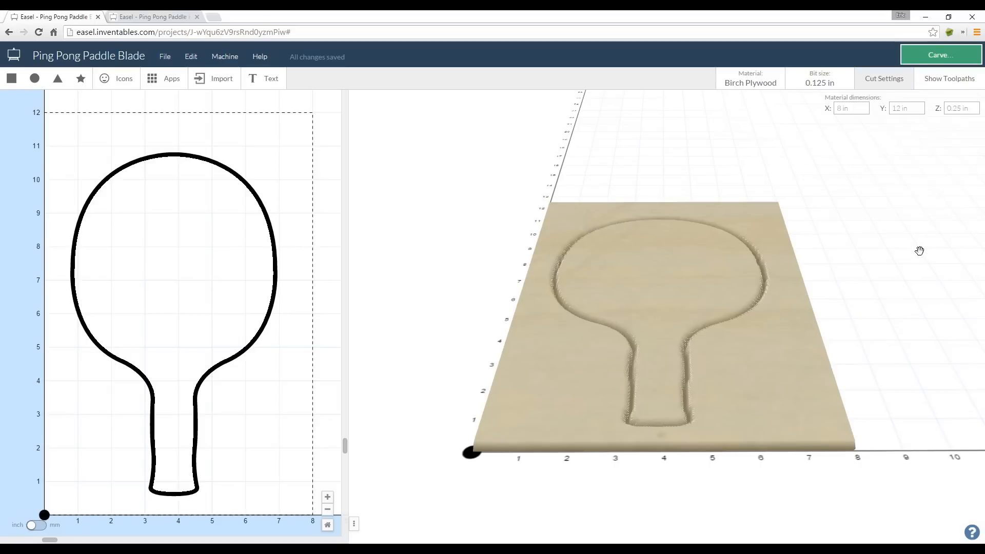
{"action": "left_click", "coordinate": [883, 78]}
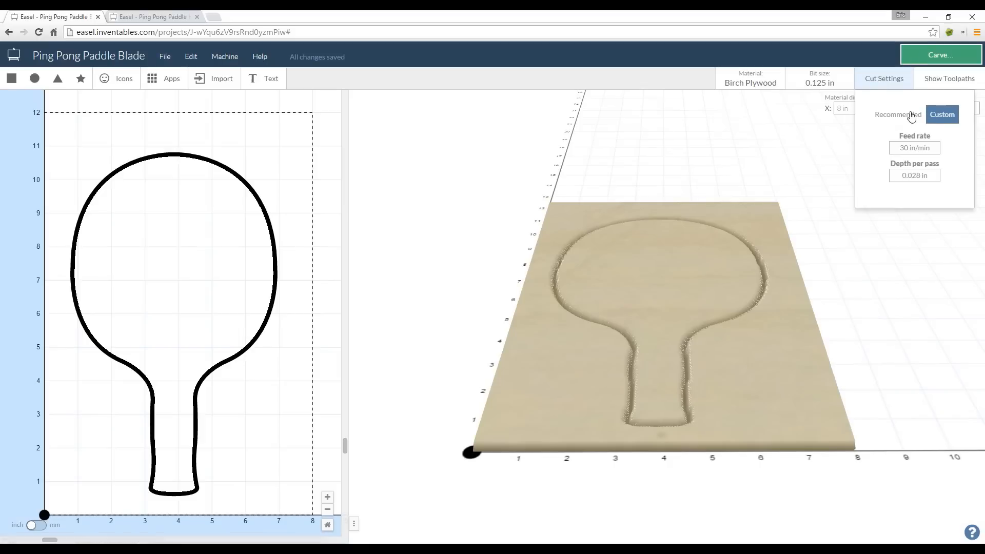
{"action": "left_click", "coordinate": [883, 78]}
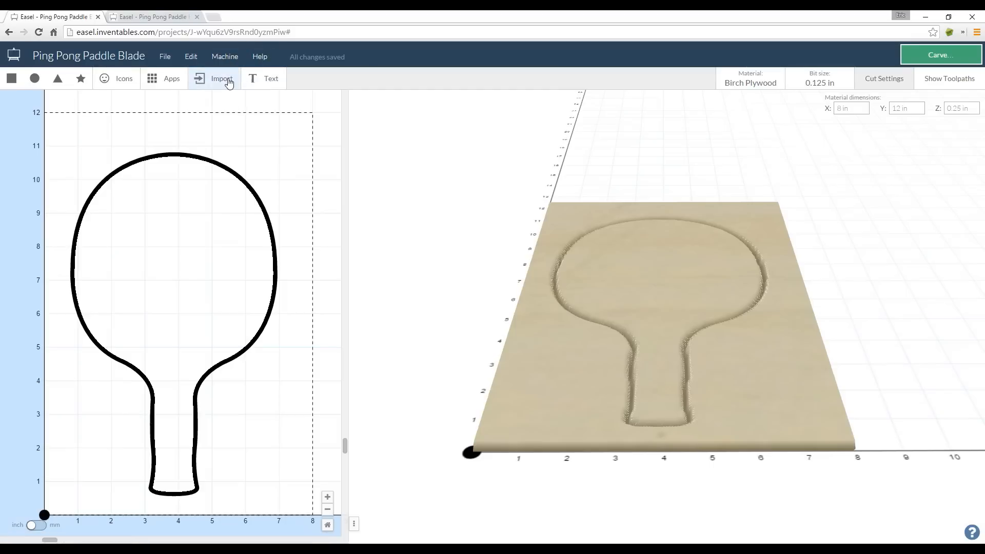
Step: Start an SVG import, abandon it, and switch to the Ping Pong Paddle Handle project
{"action": "left_click", "coordinate": [221, 78]}
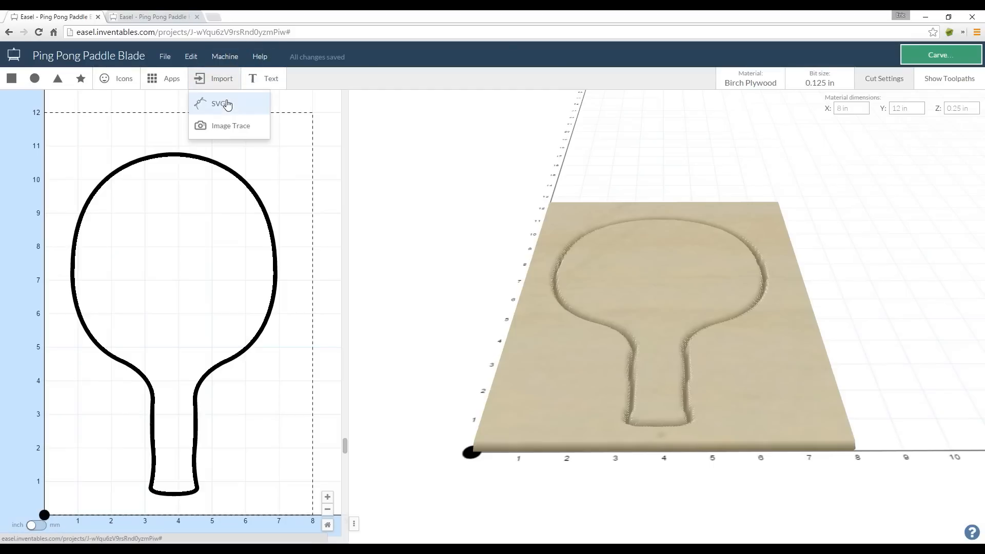
{"action": "left_click", "coordinate": [219, 104]}
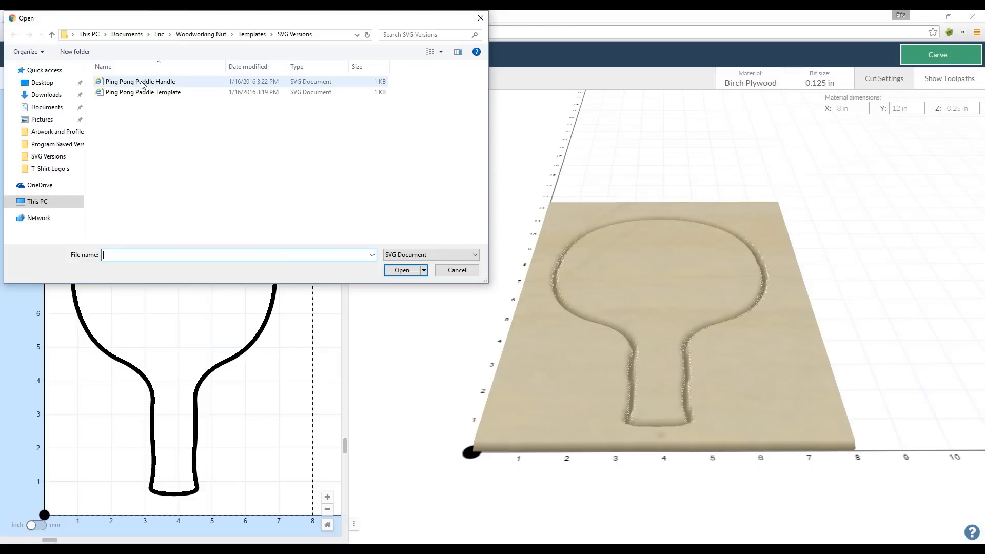
{"action": "mouse_move", "coordinate": [180, 92]}
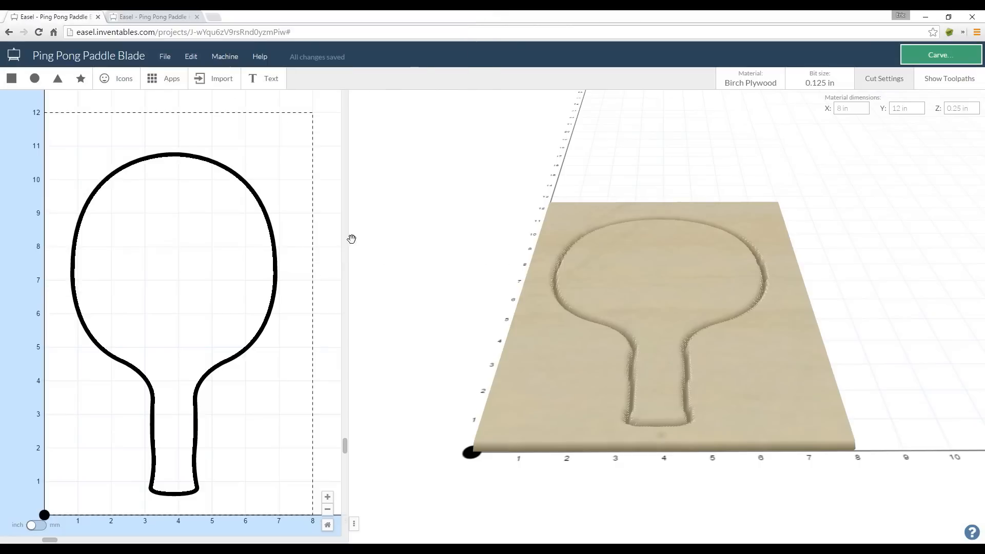
{"action": "mouse_move", "coordinate": [249, 214]}
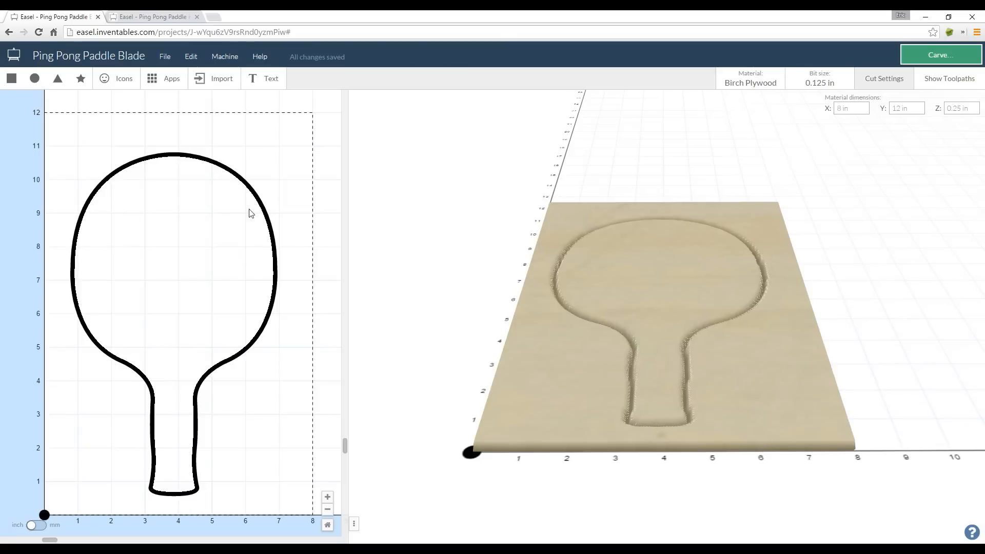
{"action": "mouse_move", "coordinate": [226, 279]}
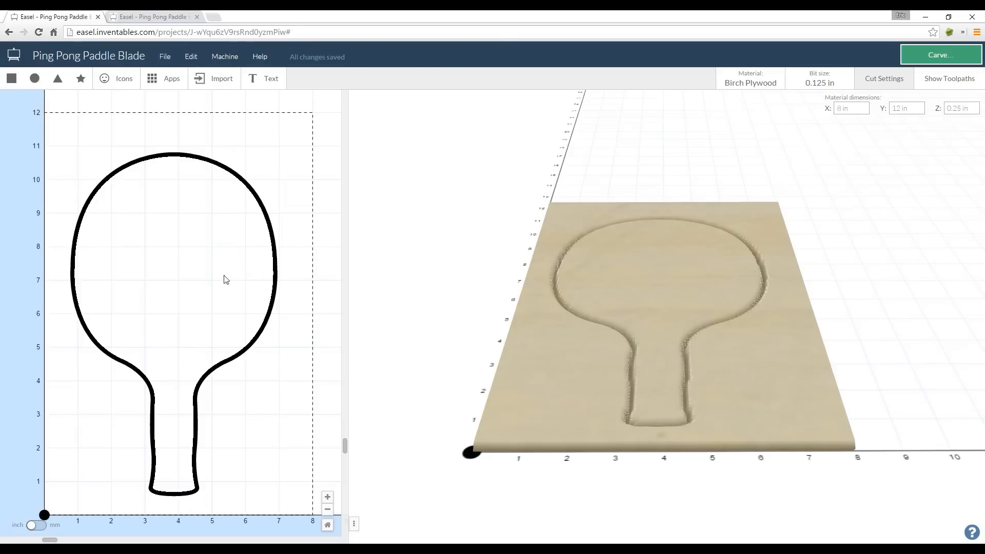
{"action": "mouse_move", "coordinate": [615, 284]}
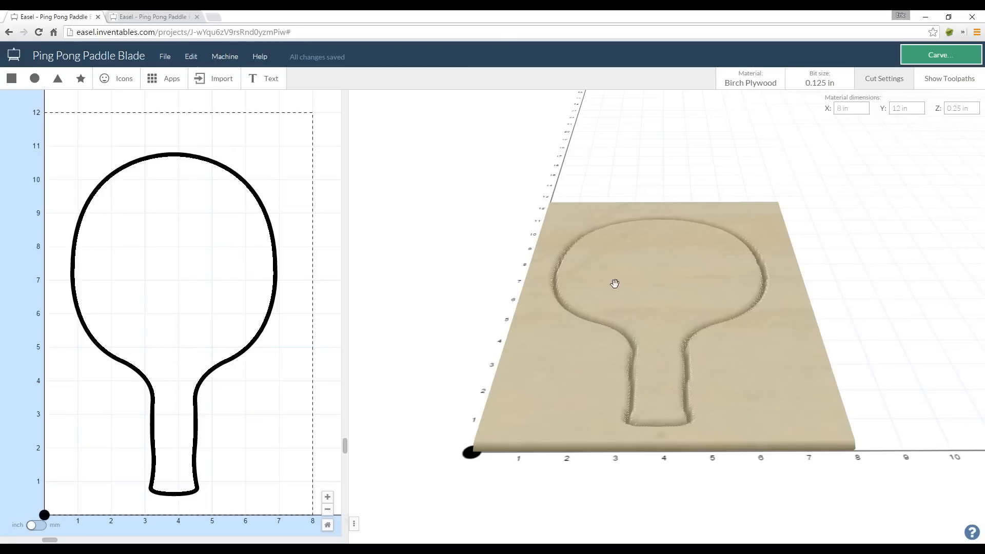
{"action": "left_click", "coordinate": [151, 16]}
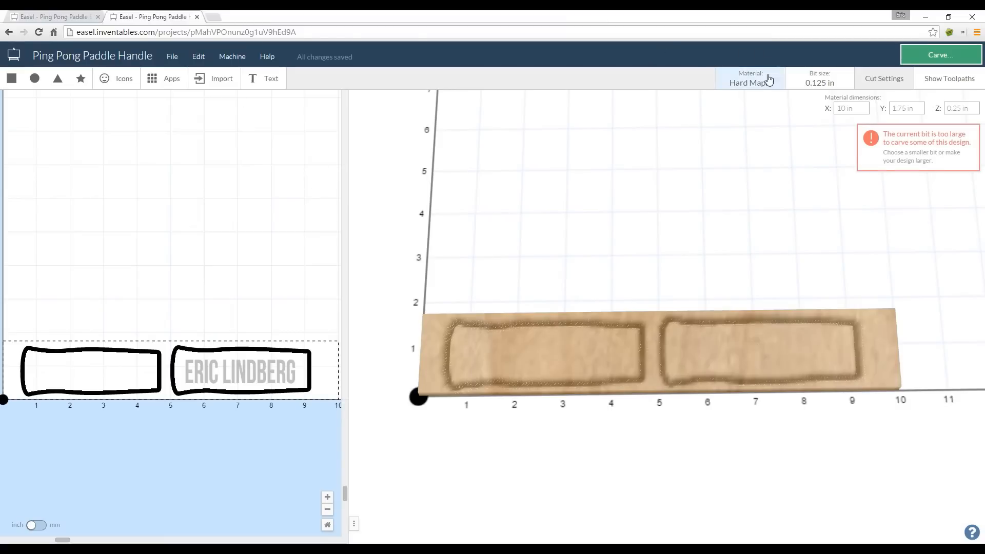
{"action": "mouse_move", "coordinate": [746, 264]}
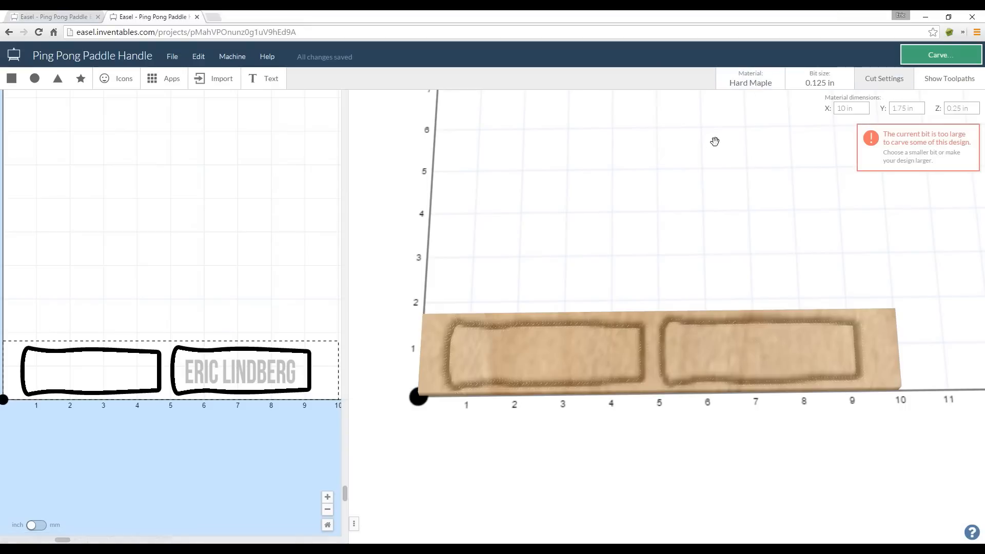
{"action": "mouse_move", "coordinate": [555, 399]}
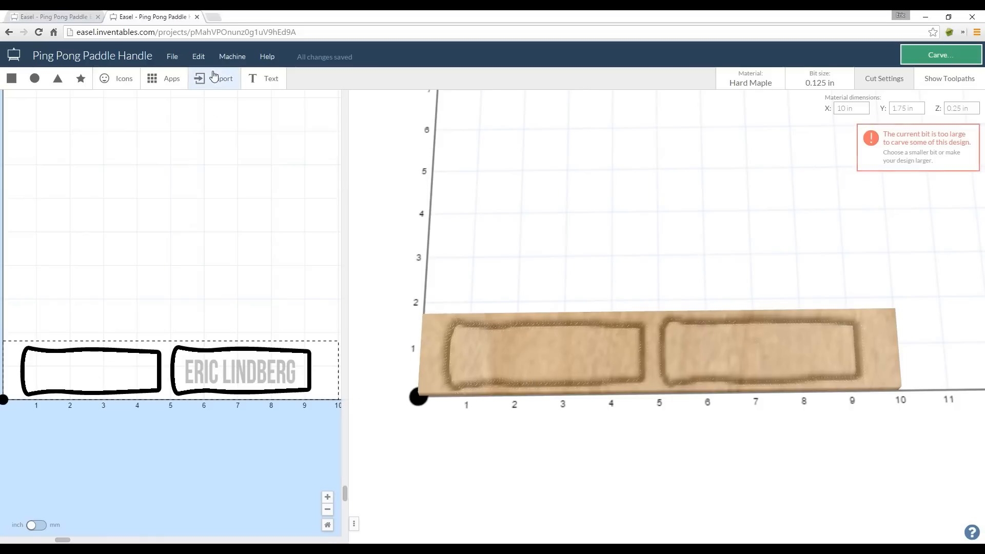
{"action": "left_click", "coordinate": [214, 78]}
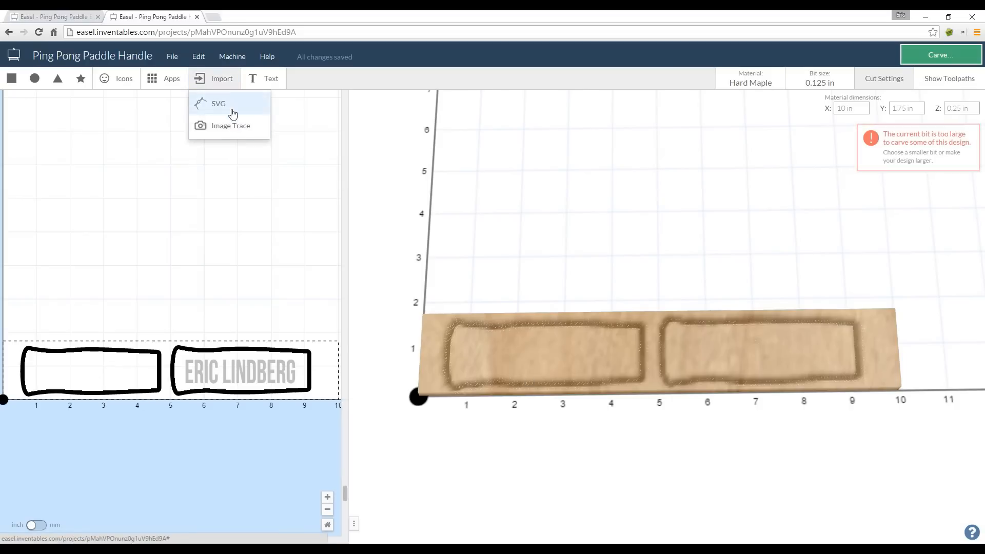
{"action": "left_click", "coordinate": [218, 102]}
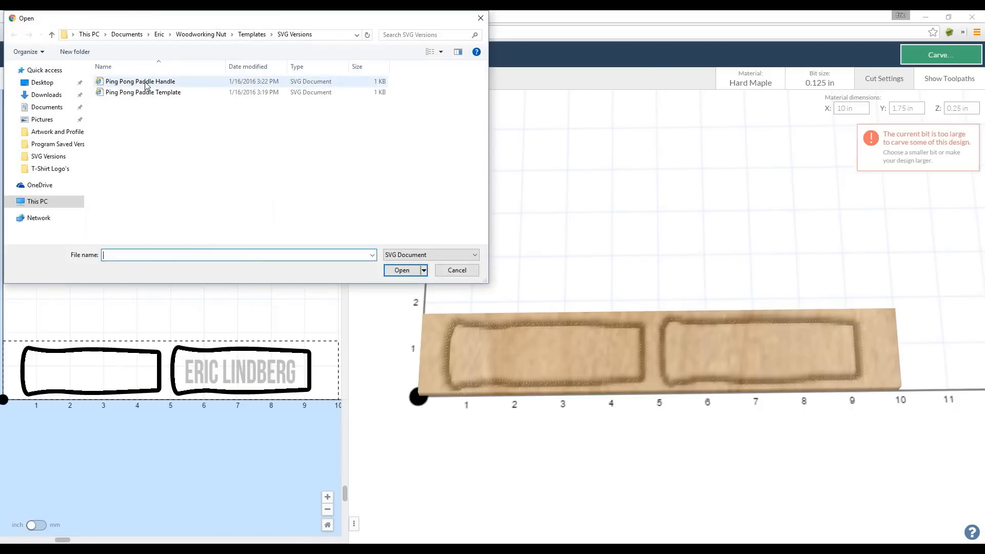
{"action": "left_click", "coordinate": [455, 270]}
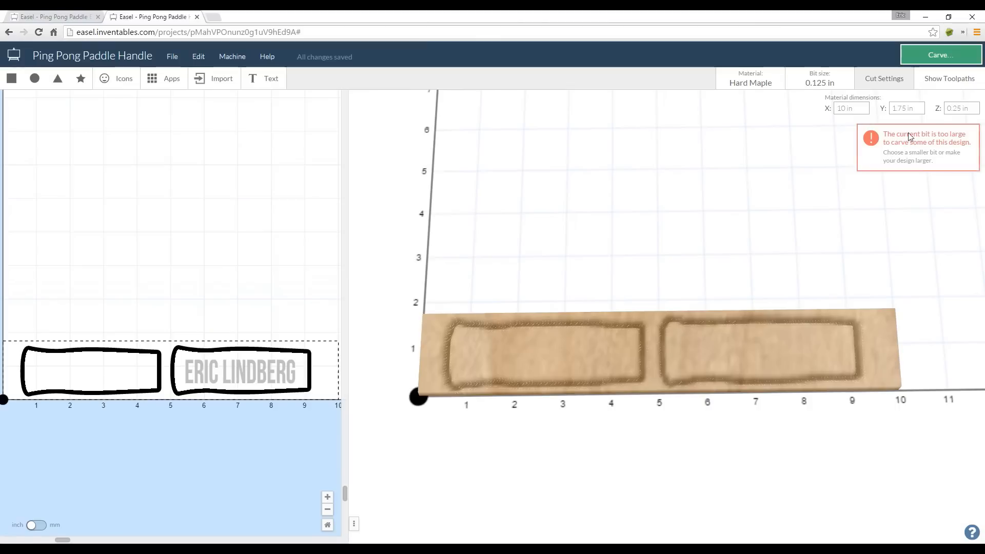
{"action": "mouse_move", "coordinate": [207, 356]}
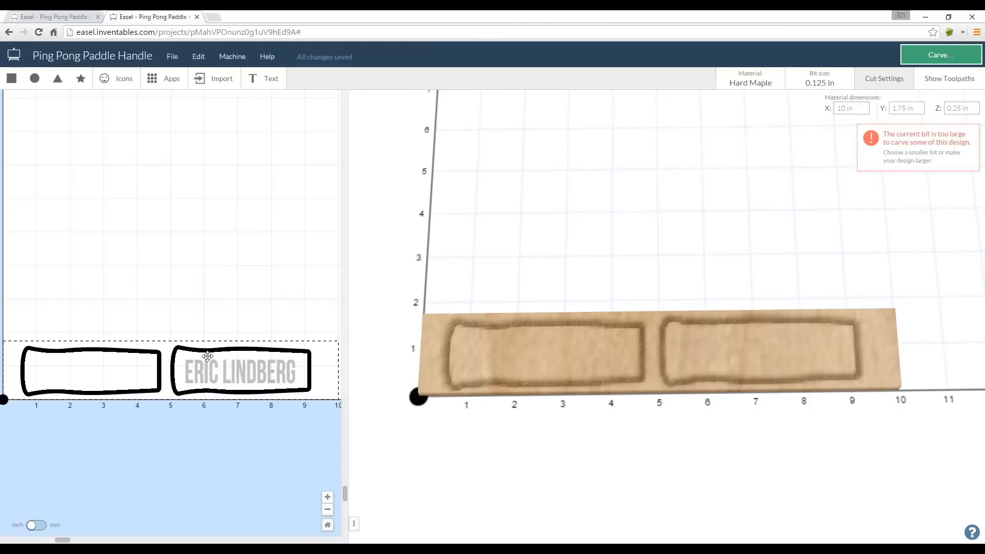
Step: Select the name lettering inside the second handle outline for removal
{"action": "left_click", "coordinate": [240, 369]}
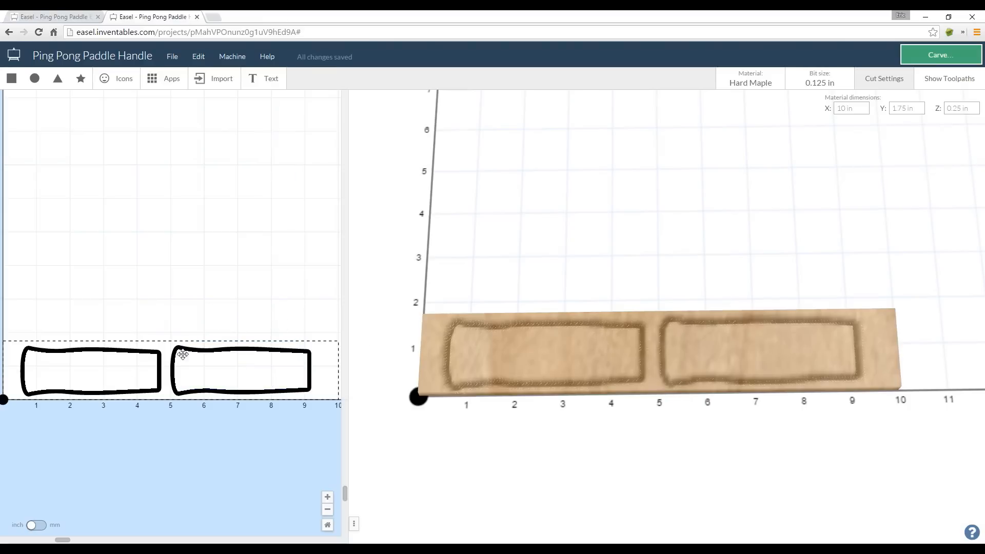
{"action": "mouse_move", "coordinate": [281, 375]}
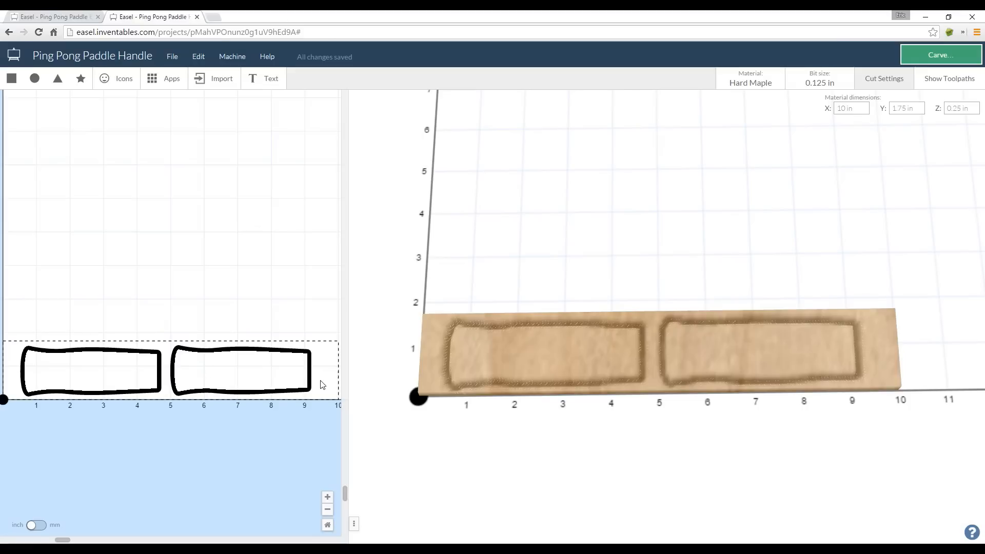
{"action": "mouse_move", "coordinate": [296, 350]}
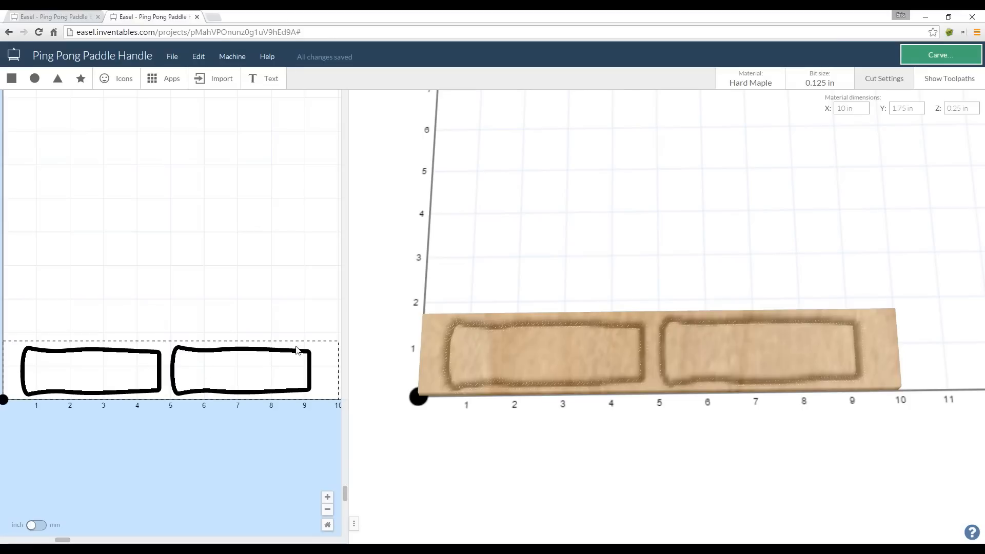
{"action": "mouse_move", "coordinate": [173, 359]}
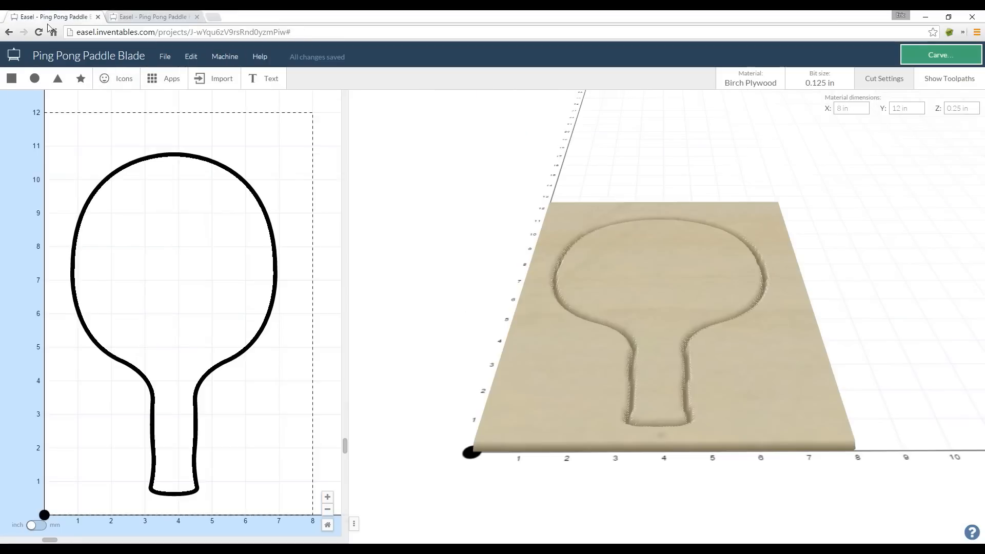
{"action": "mouse_move", "coordinate": [589, 263]}
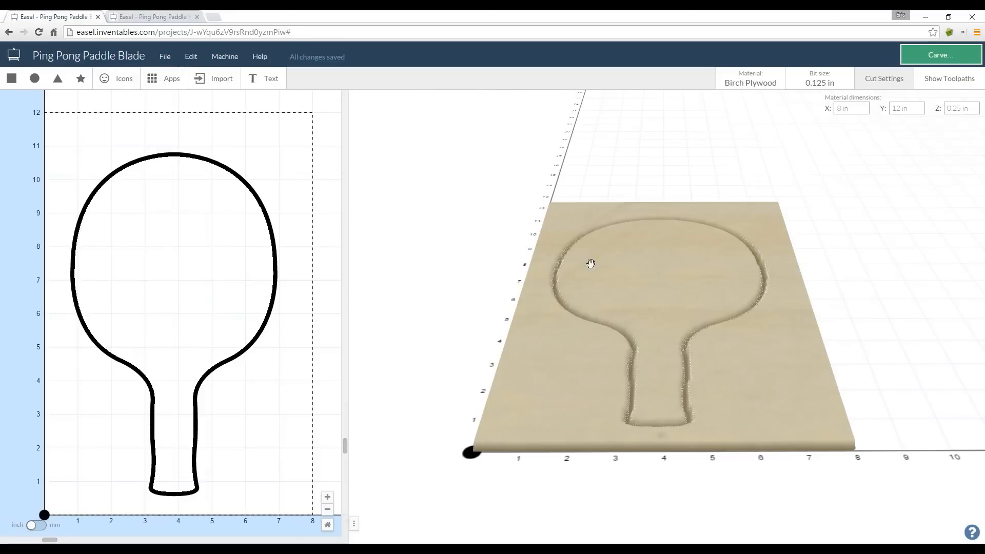